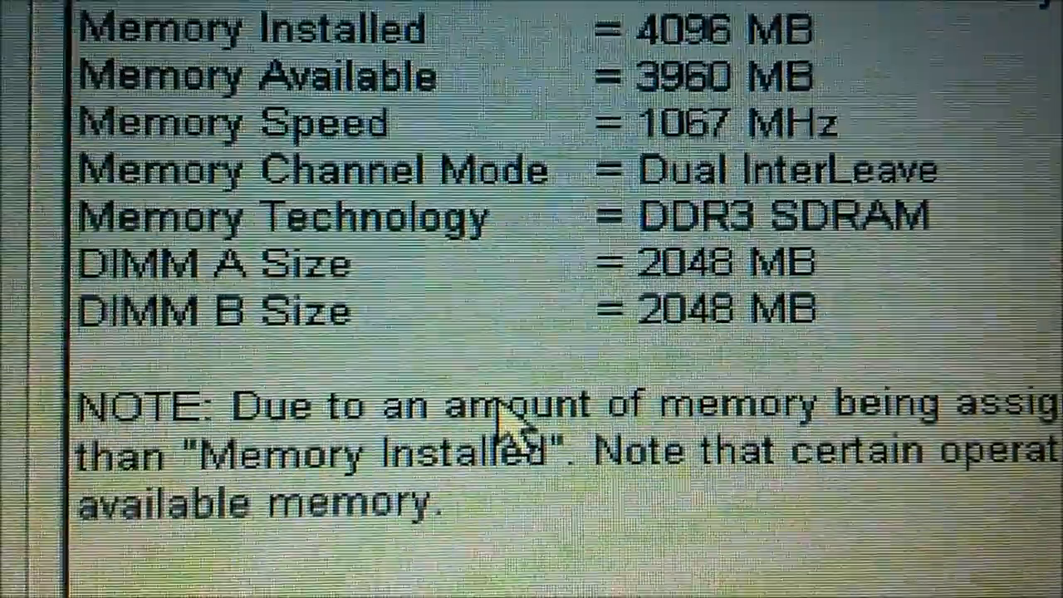
scroll("down", 3)
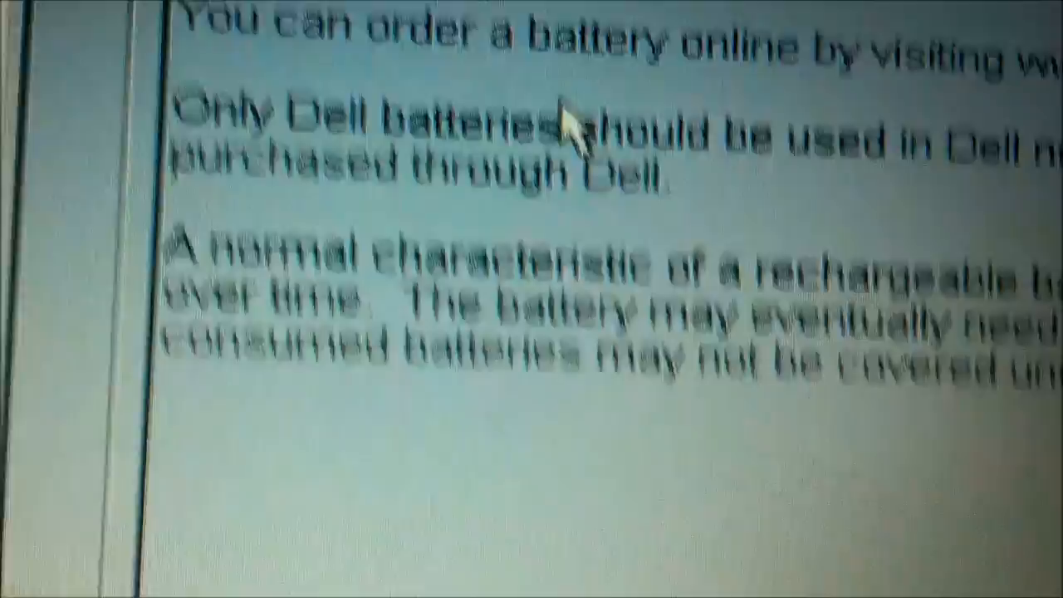